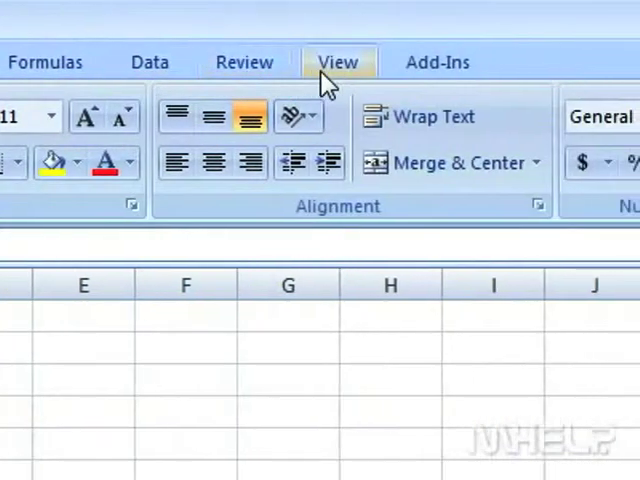
Open the Macro dialog from the View tab, showing the existing MyPosition macro
{"action": "left_click", "coordinate": [338, 62]}
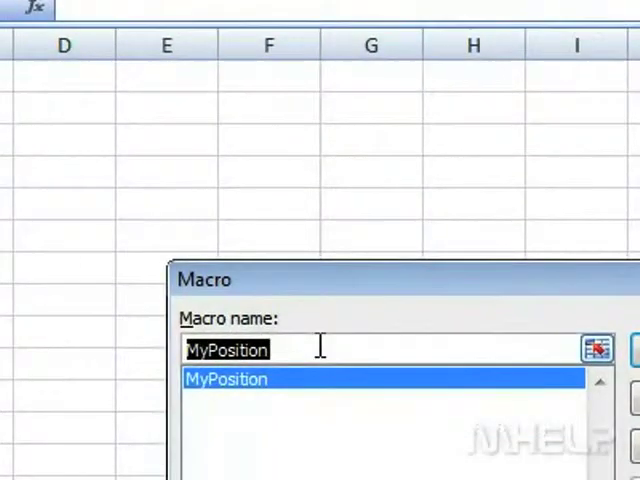
Create a new macro named SubCount2 below MyPosition in the code window
{"action": "type", "text": "Sub"}
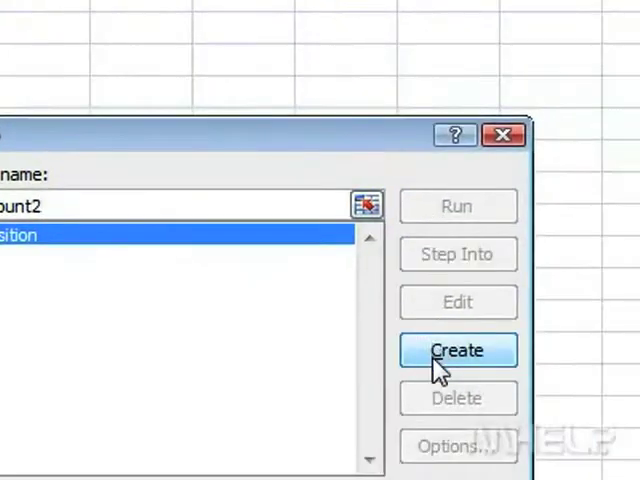
{"action": "left_click", "coordinate": [457, 350]}
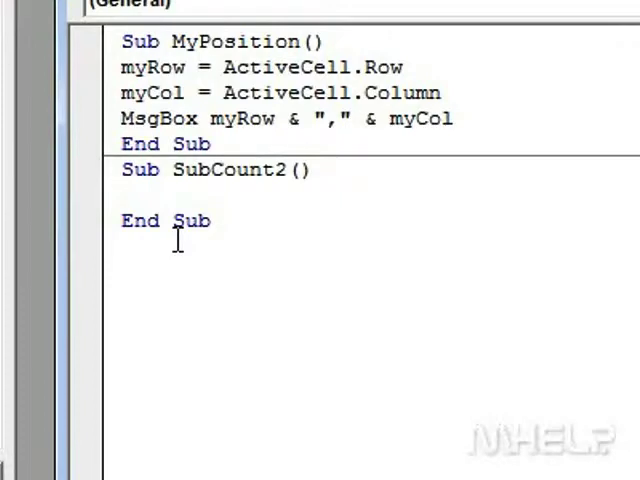
Add the line 'myCount = Application.Sheets.Count' to the SubCount2 procedure
{"action": "type", "text": "myCount = Application.Sheets.Count"}
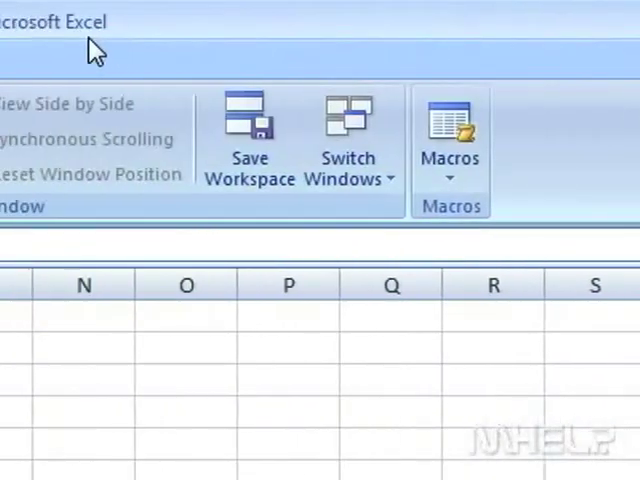
Back in the workbook, open the View tab's Macros menu
{"action": "left_click", "coordinate": [343, 62]}
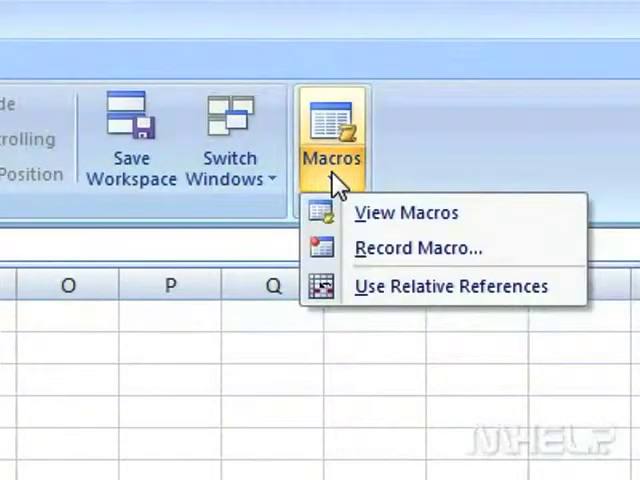
{"action": "mouse_move", "coordinate": [405, 213]}
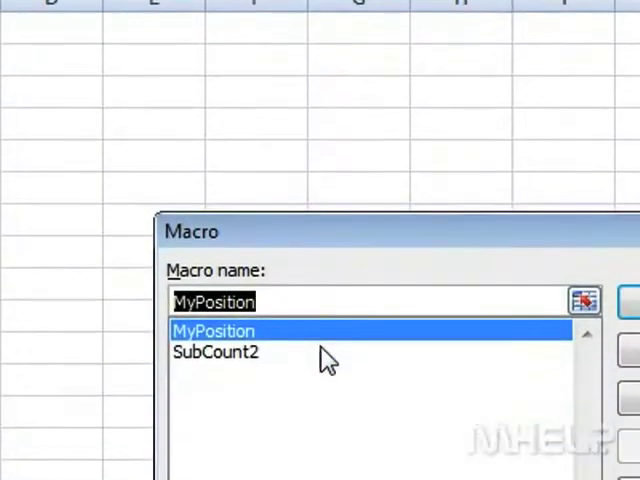
Select SubCount2 in the Macro dialog list alongside MyPosition
{"action": "left_click", "coordinate": [216, 352]}
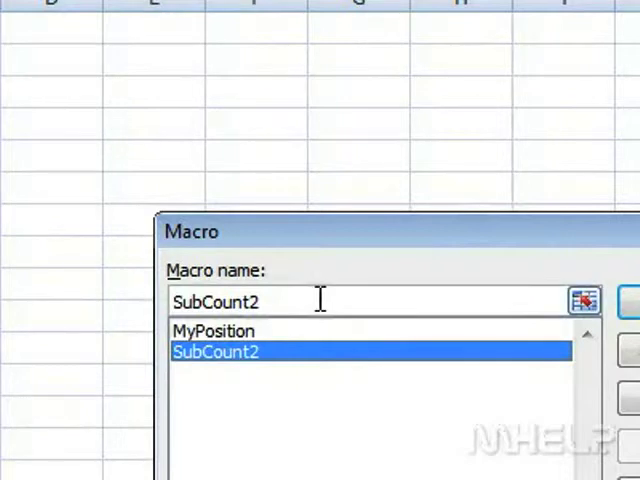